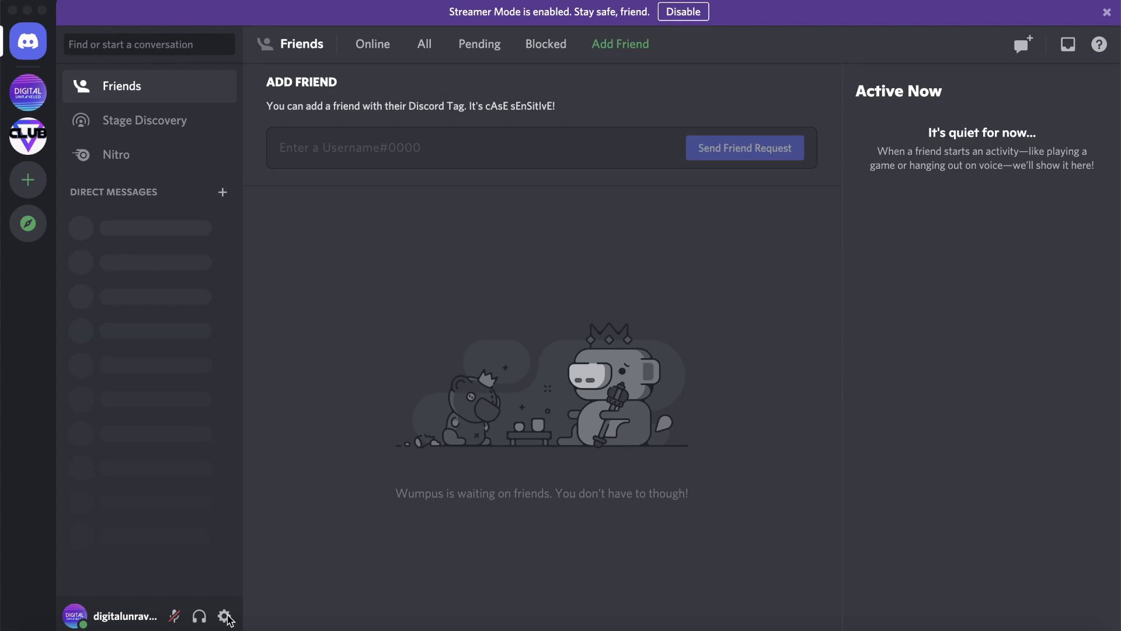
Go from user settings to the User Profile page with its empty About Me field.
{"action": "left_click", "coordinate": [226, 616]}
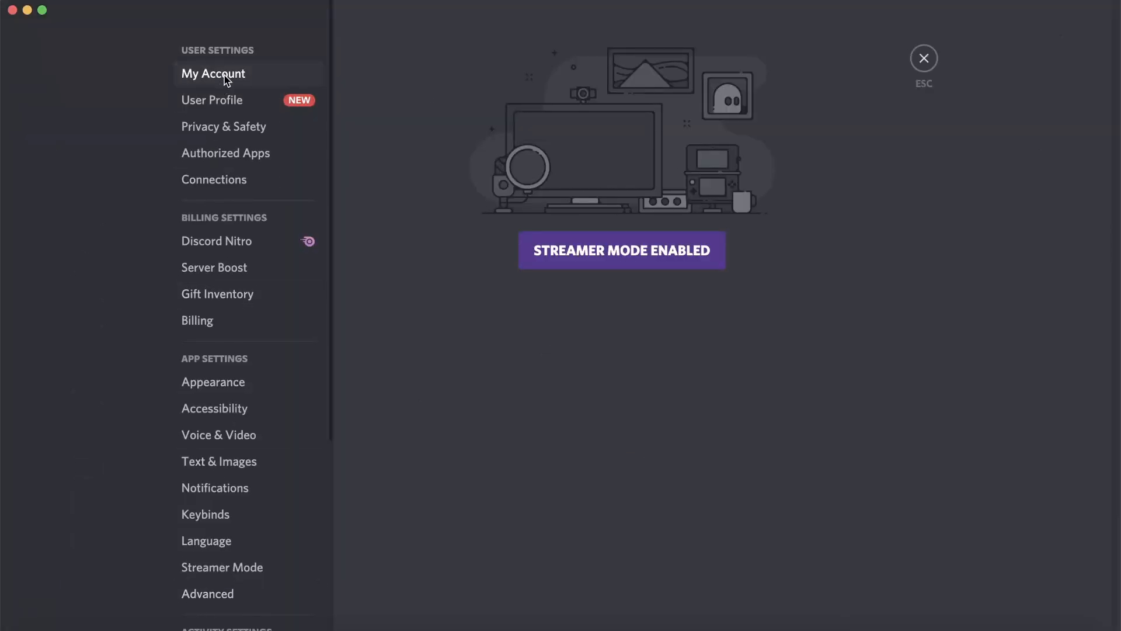
{"action": "mouse_move", "coordinate": [227, 105]}
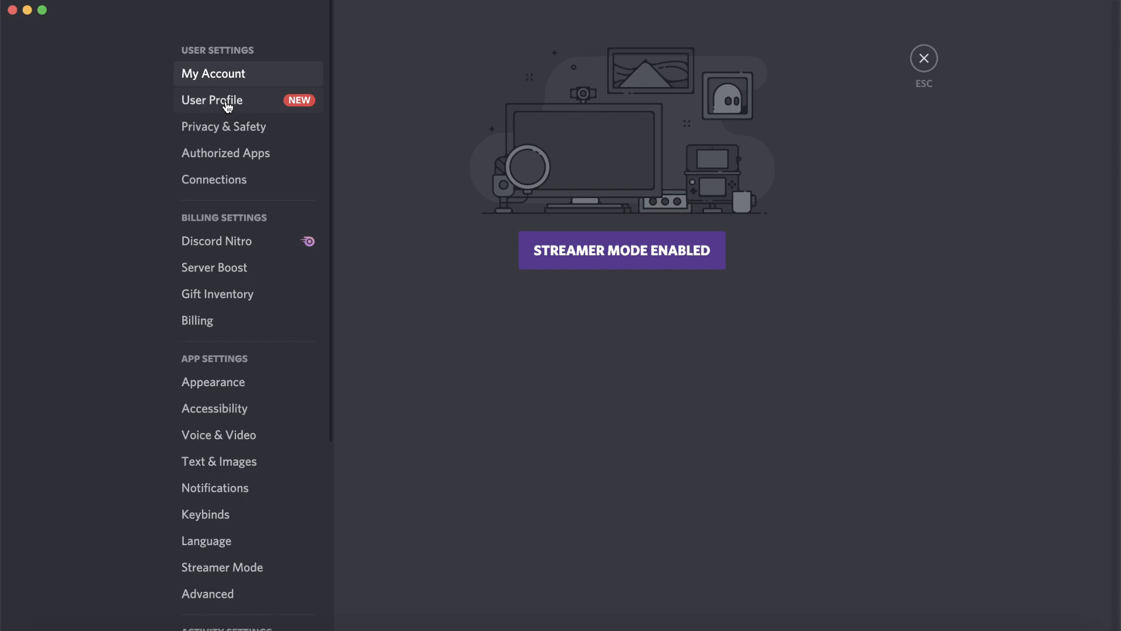
{"action": "left_click", "coordinate": [211, 100]}
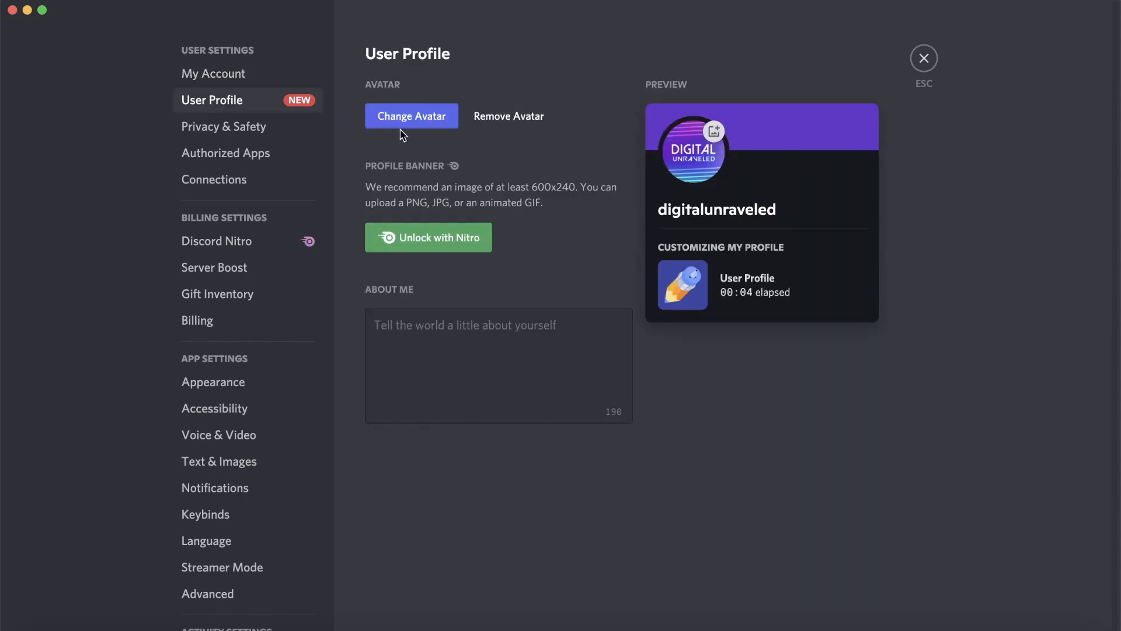
{"action": "mouse_move", "coordinate": [419, 127]}
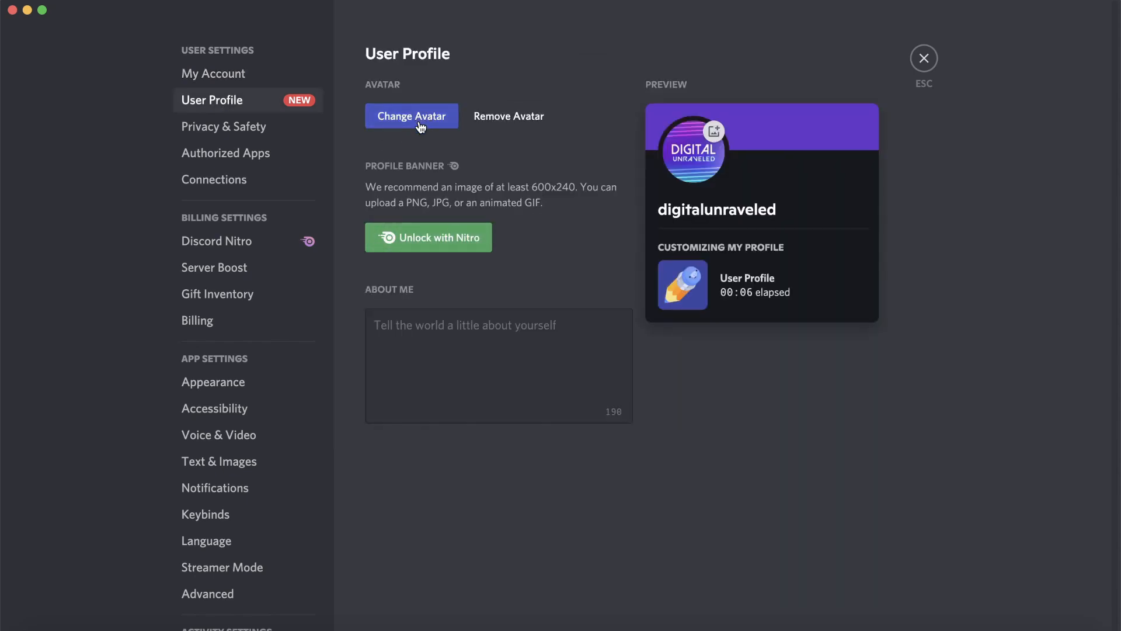
{"action": "mouse_move", "coordinate": [370, 301]}
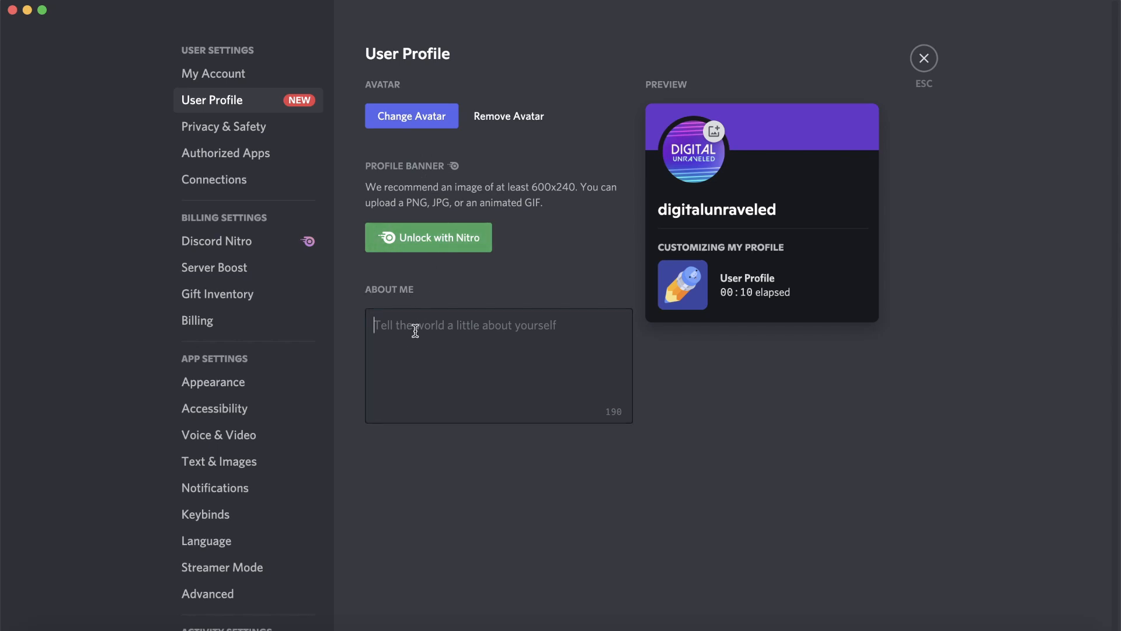
Enter "I make videos and drink tea!" as the About Me text.
{"action": "type", "text": "I m"}
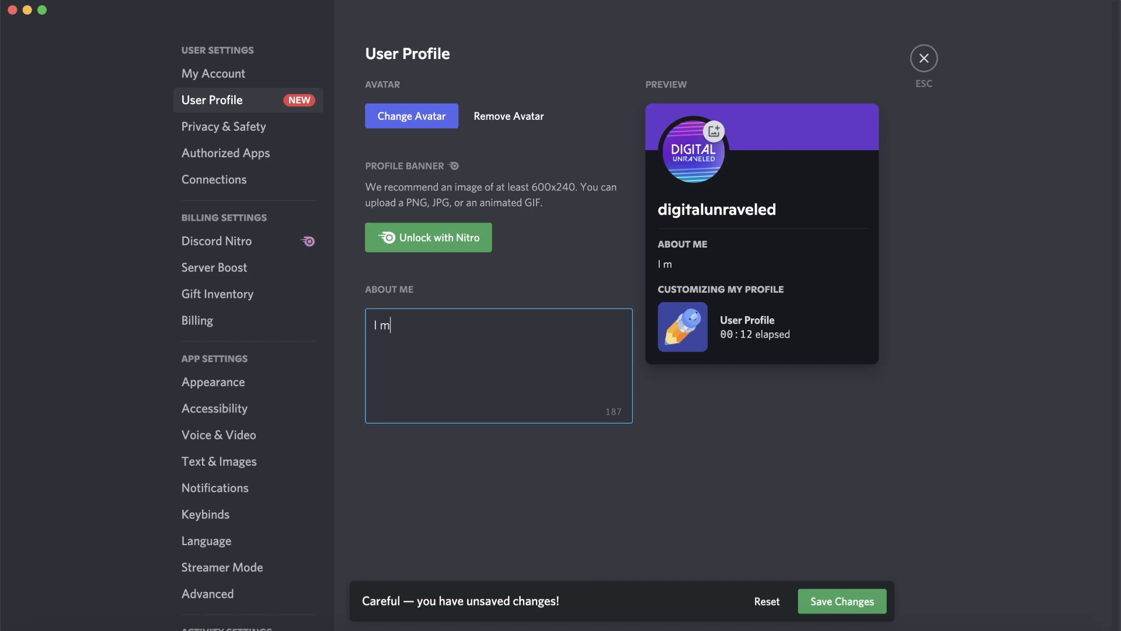
{"action": "type", "text": "ake videos"}
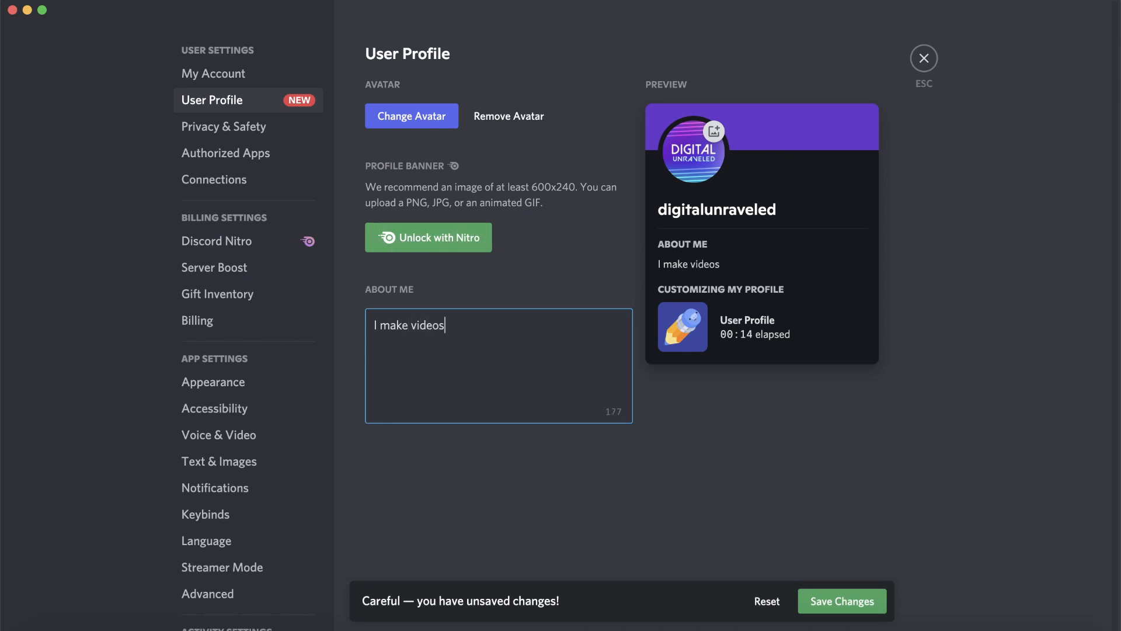
{"action": "type", "text": "and drink"}
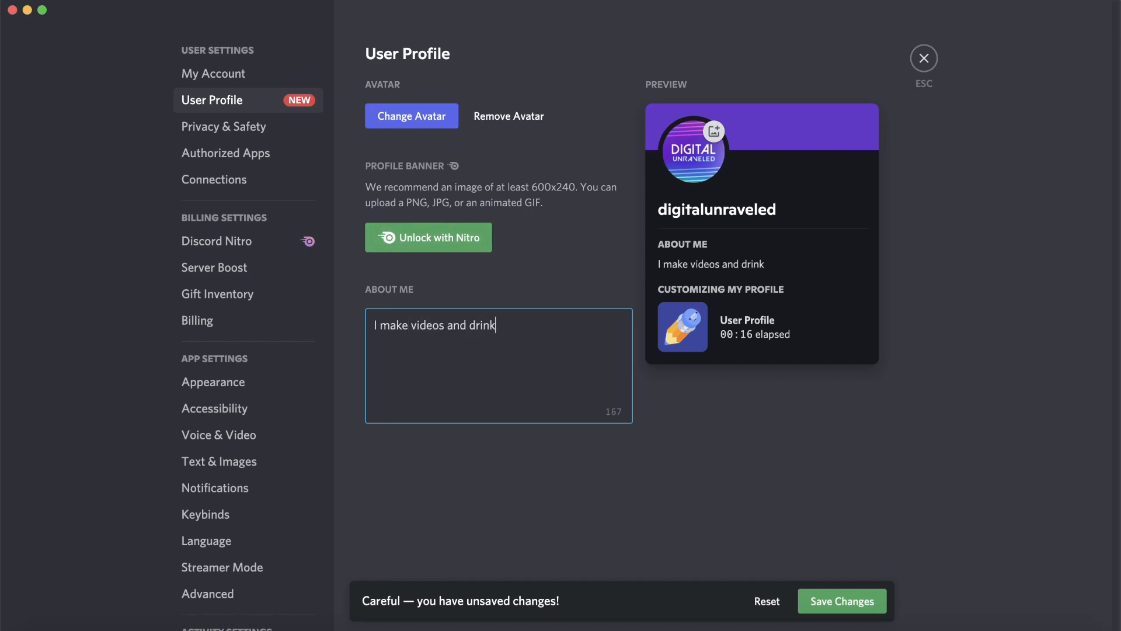
{"action": "type", "text": "tea!"}
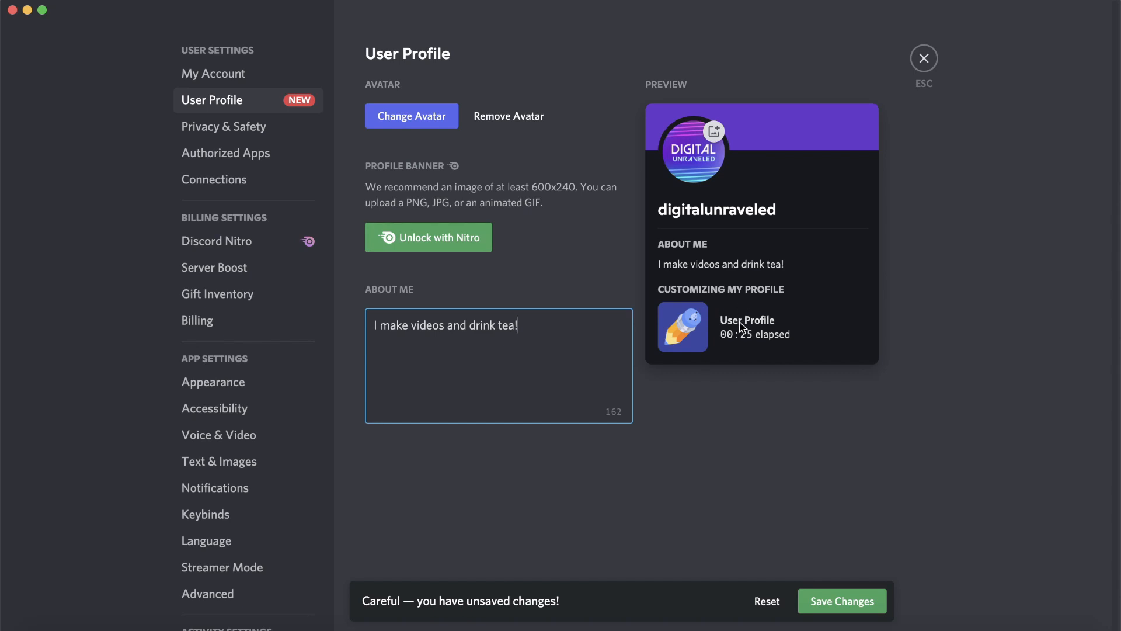
{"action": "mouse_move", "coordinate": [772, 347]}
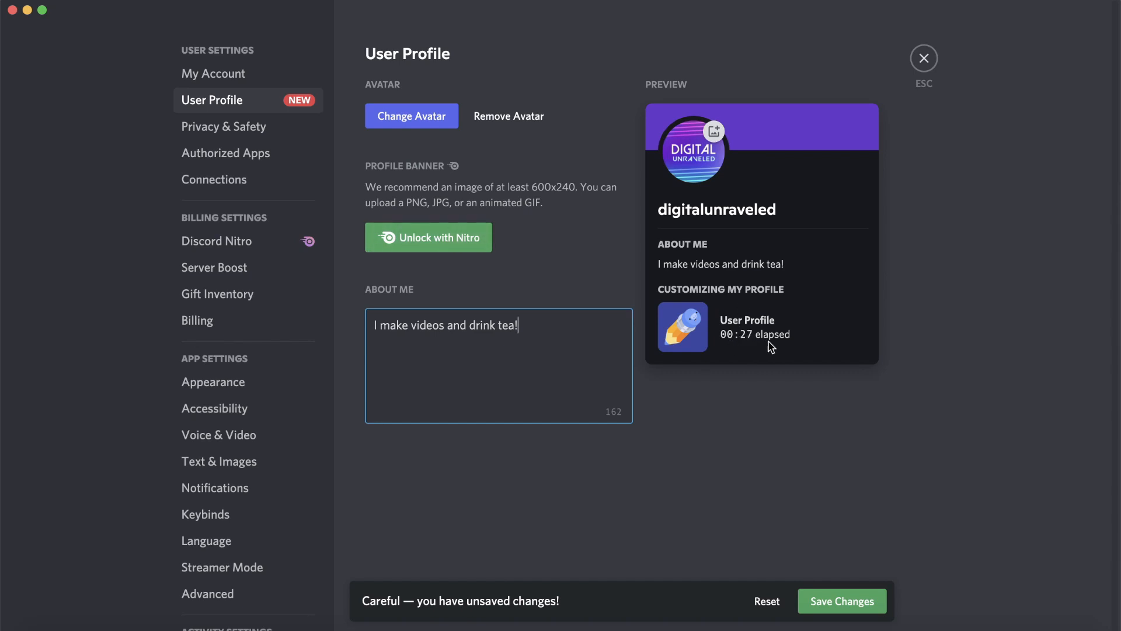
{"action": "mouse_move", "coordinate": [643, 310]}
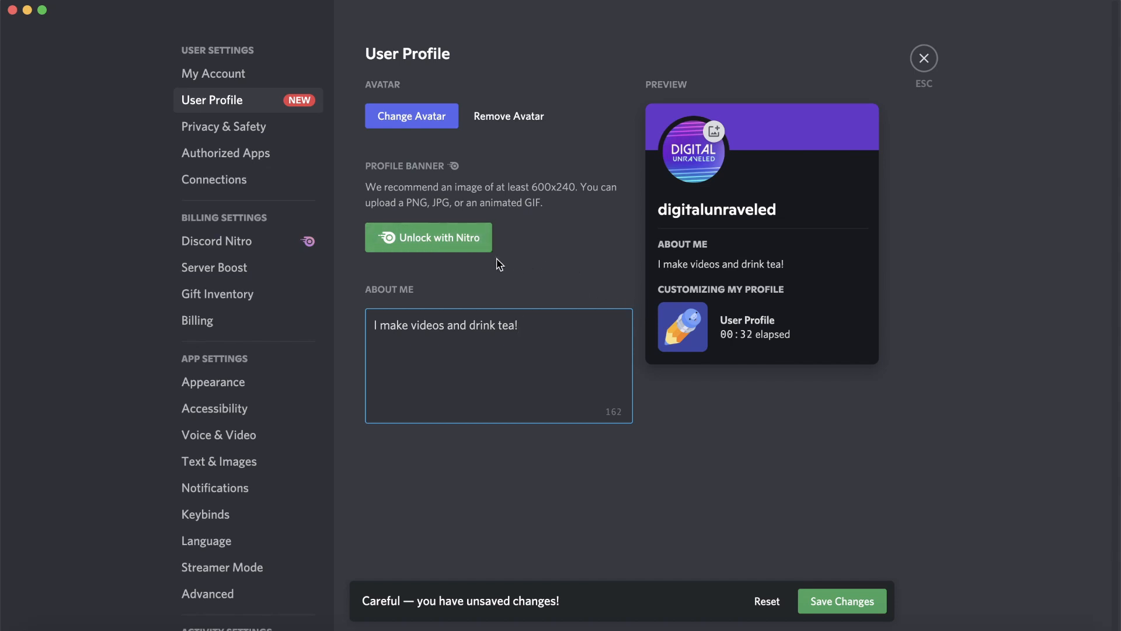
{"action": "mouse_move", "coordinate": [450, 248]}
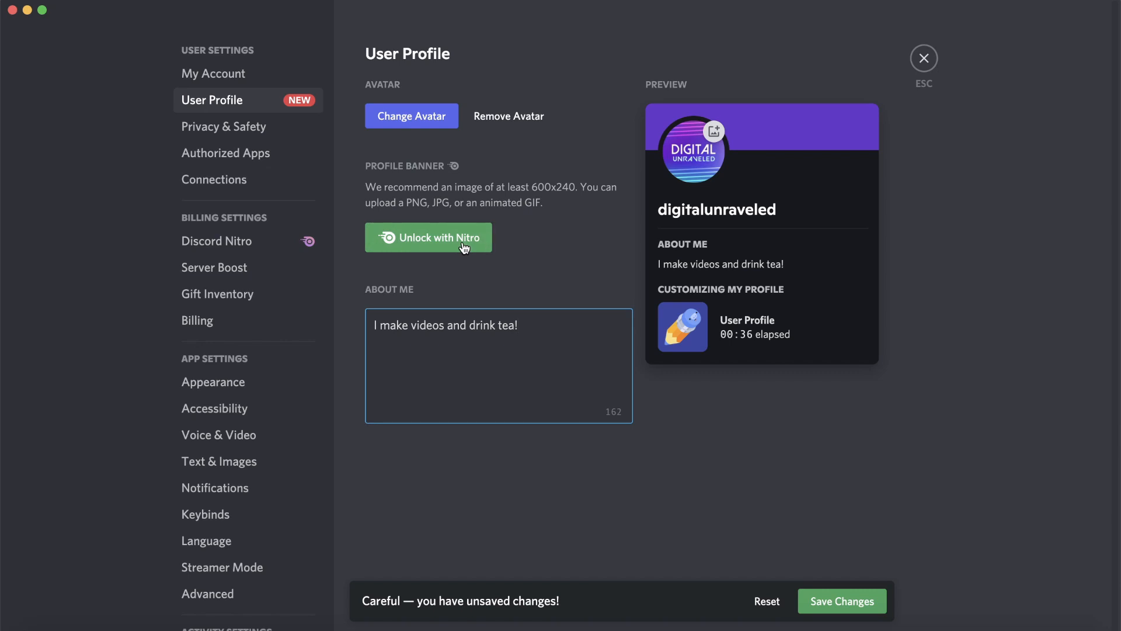
{"action": "mouse_move", "coordinate": [542, 256]}
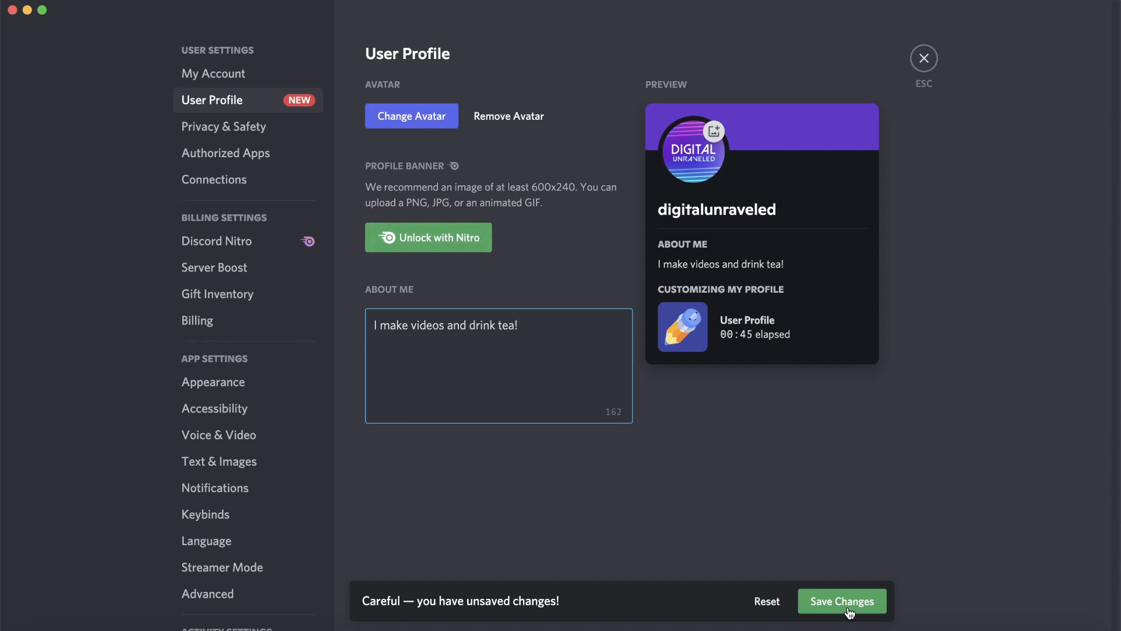
Save the About Me change from the unsaved-changes bar.
{"action": "left_click", "coordinate": [841, 601]}
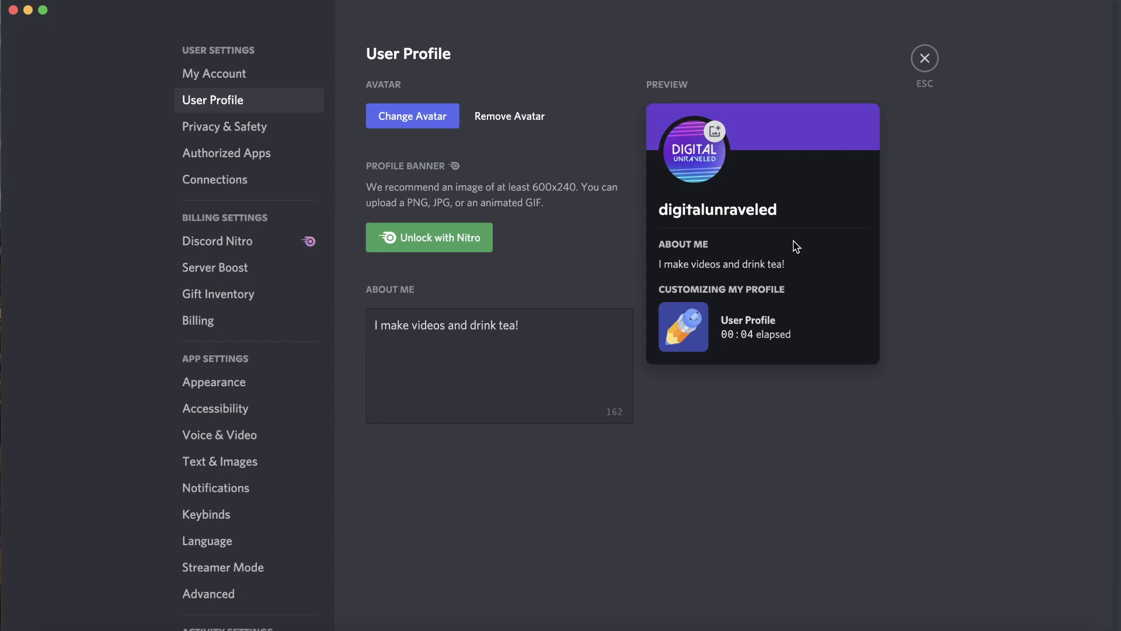
{"action": "mouse_move", "coordinate": [741, 220]}
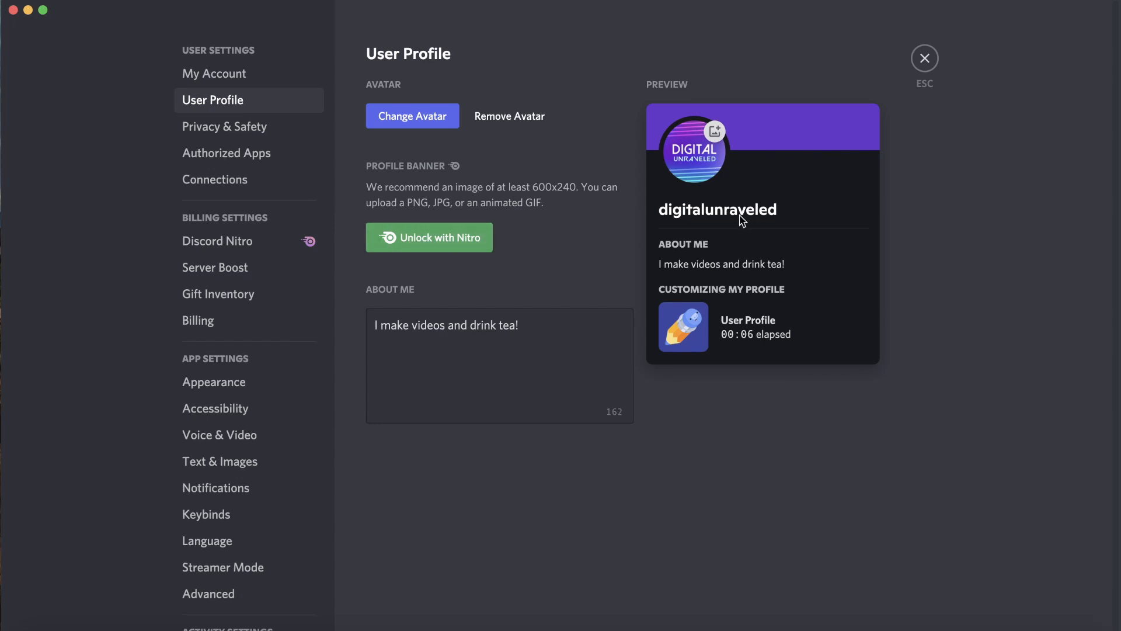
{"action": "mouse_move", "coordinate": [751, 250]}
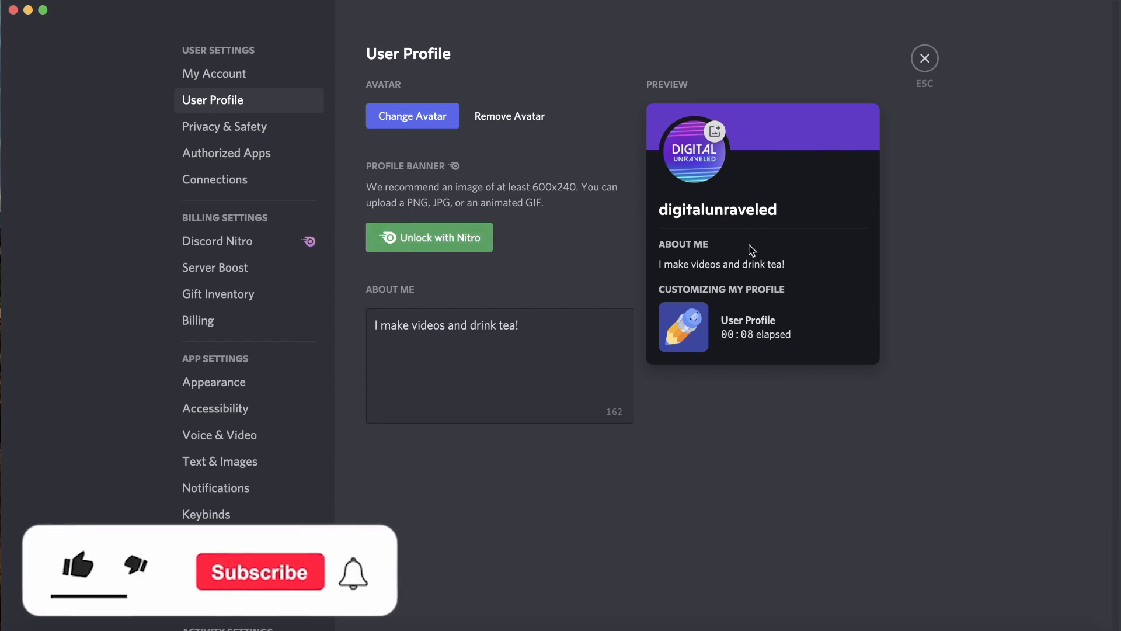